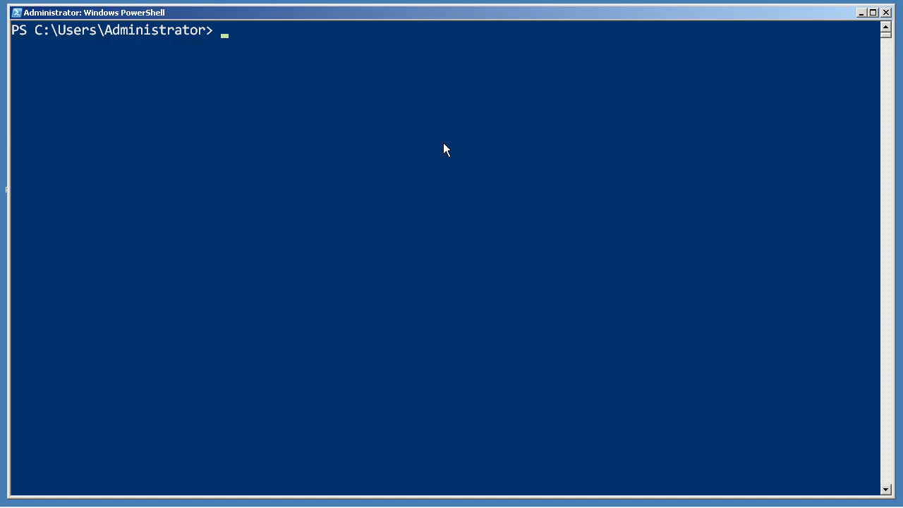
pyautogui.moveTo(109, 58)
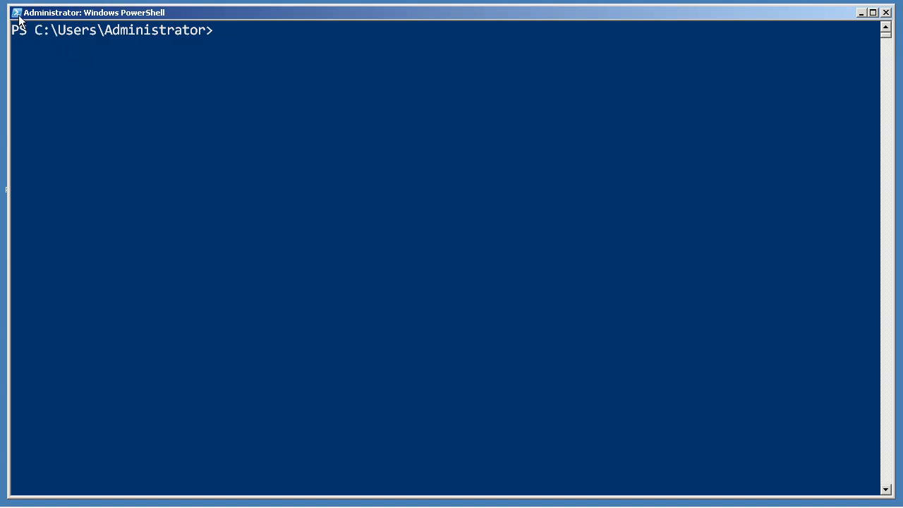
# Open the PowerShell console's system menu from the title-bar icon.
pyautogui.click(9, 9)
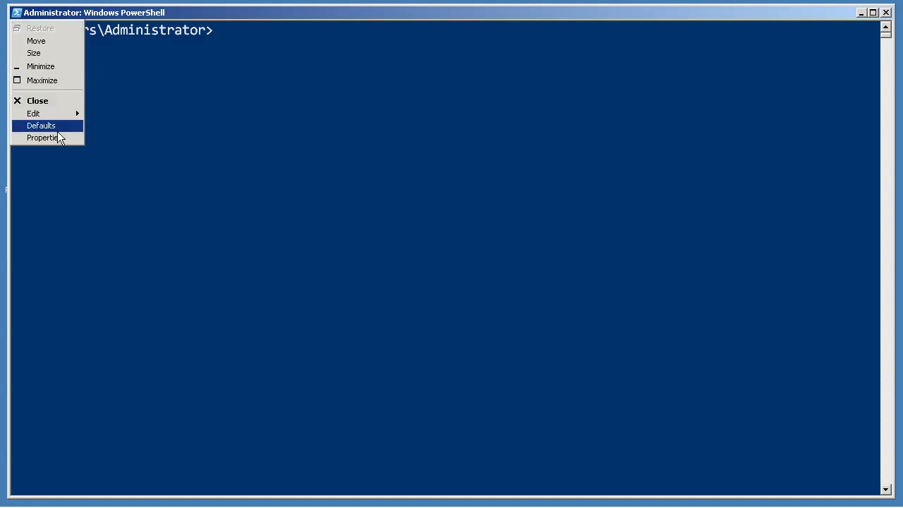
# Open console Properties and set the font to Consolas, size 24.
pyautogui.click(43, 137)
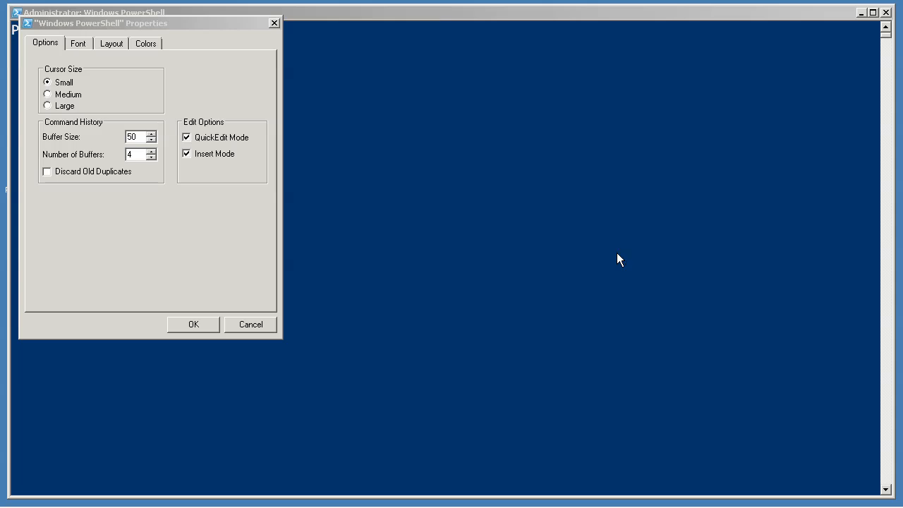
pyautogui.moveTo(242, 31)
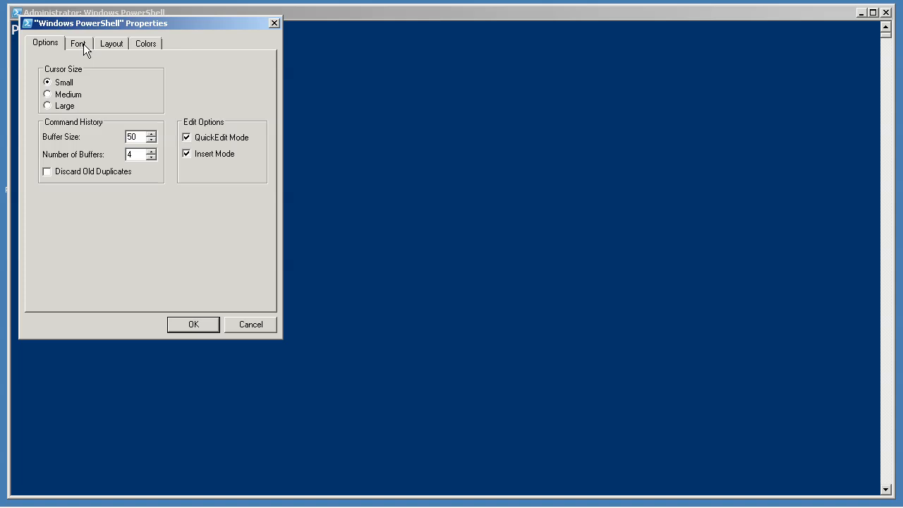
pyautogui.click(76, 48)
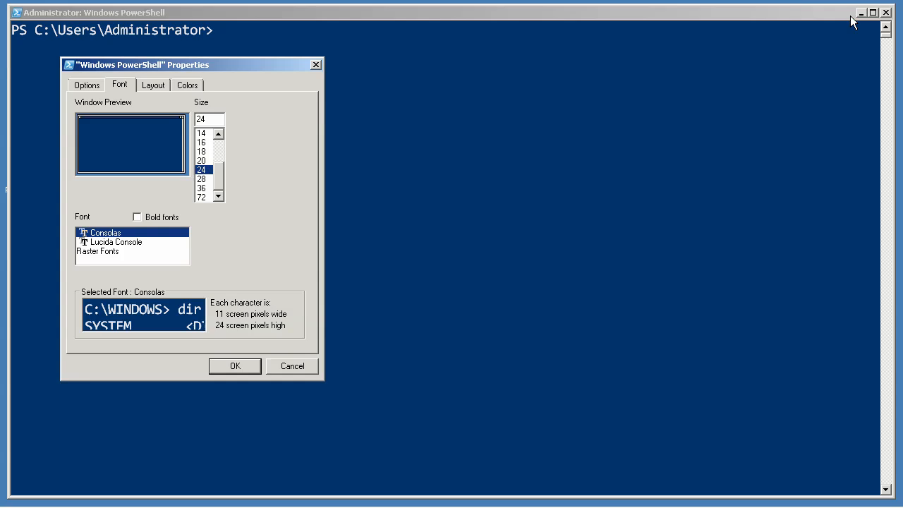
pyautogui.moveTo(214, 178)
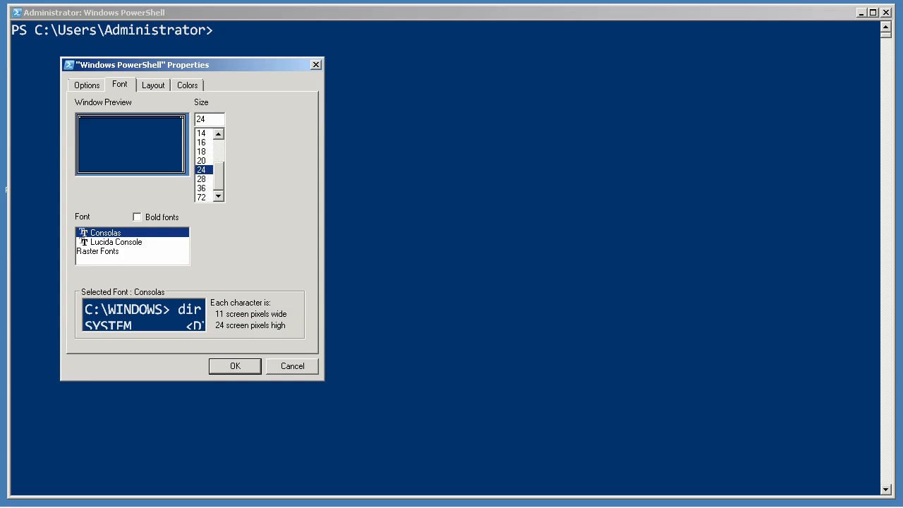
# Set the console Window Size width and Screen Buffer width to 113, then apply.
pyautogui.click(152, 84)
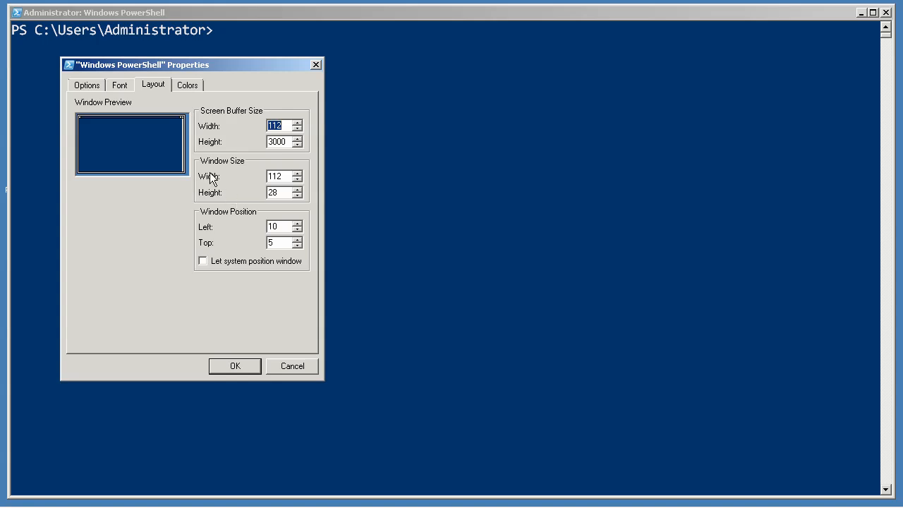
pyautogui.moveTo(216, 182)
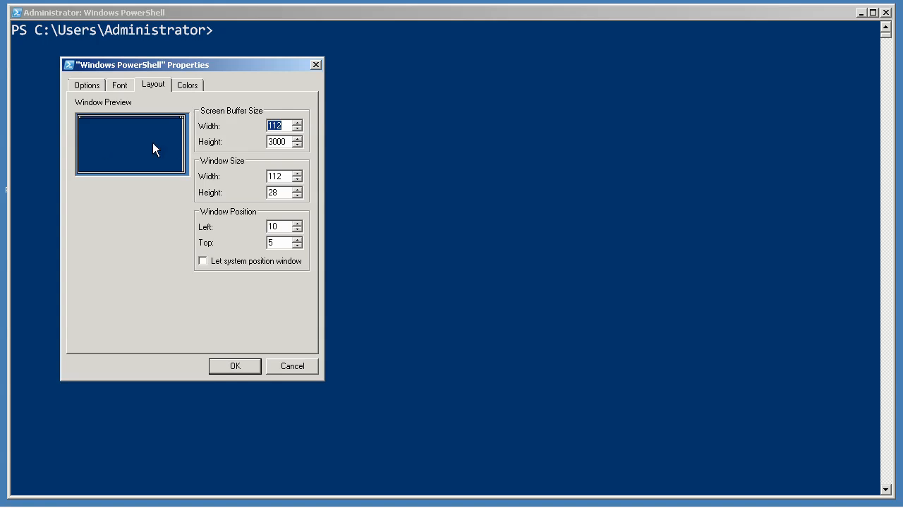
pyautogui.click(299, 173)
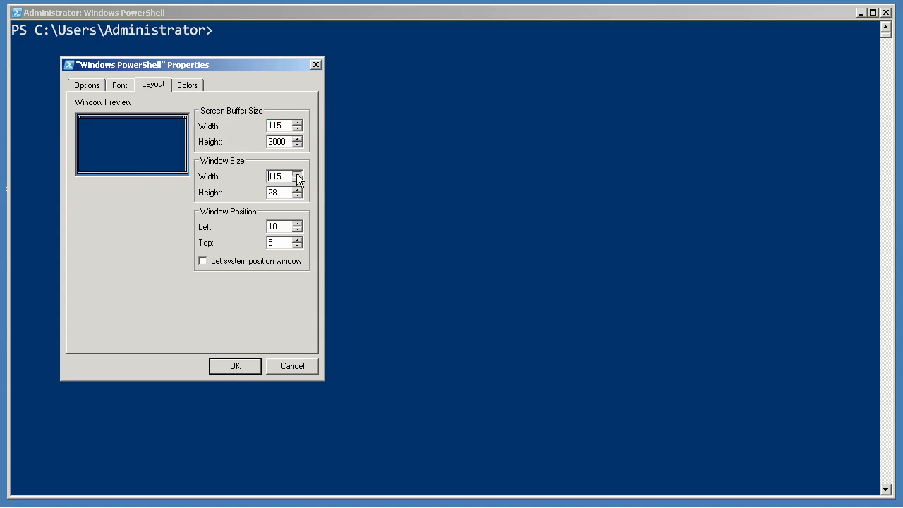
pyautogui.click(298, 173)
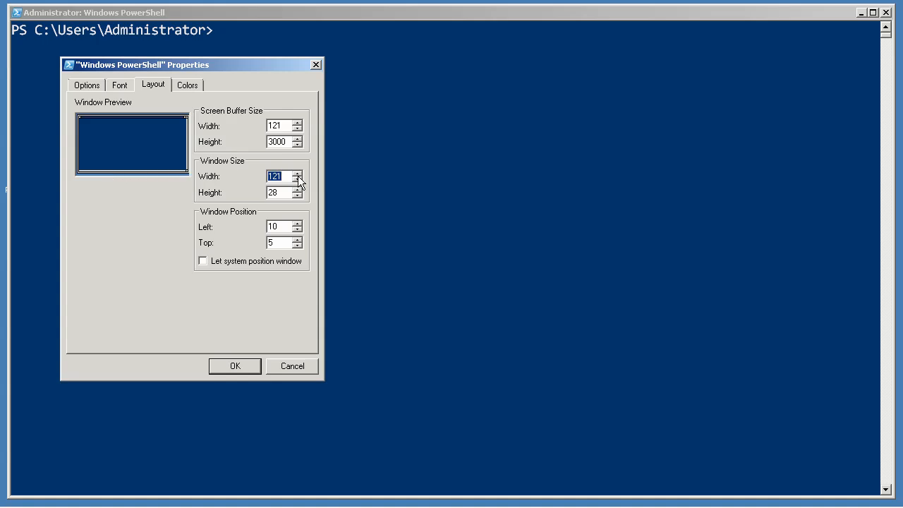
pyautogui.click(298, 180)
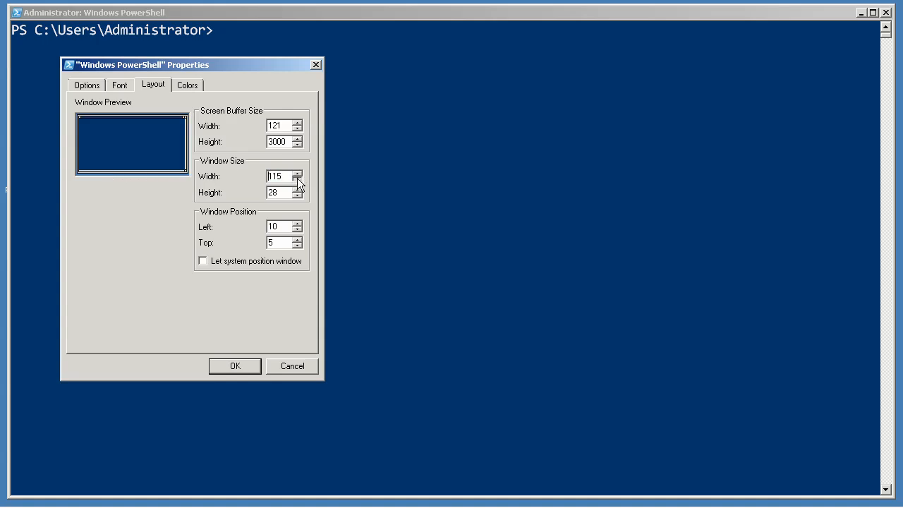
pyautogui.click(297, 179)
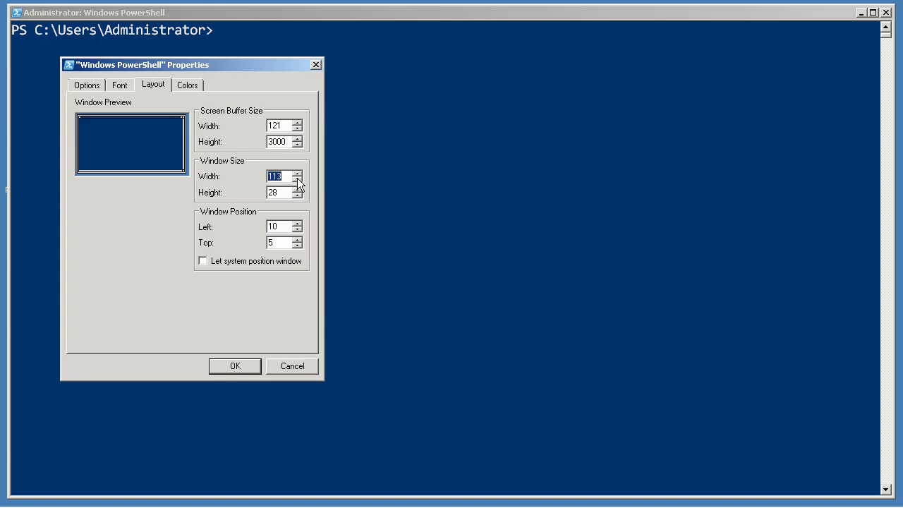
pyautogui.click(277, 125)
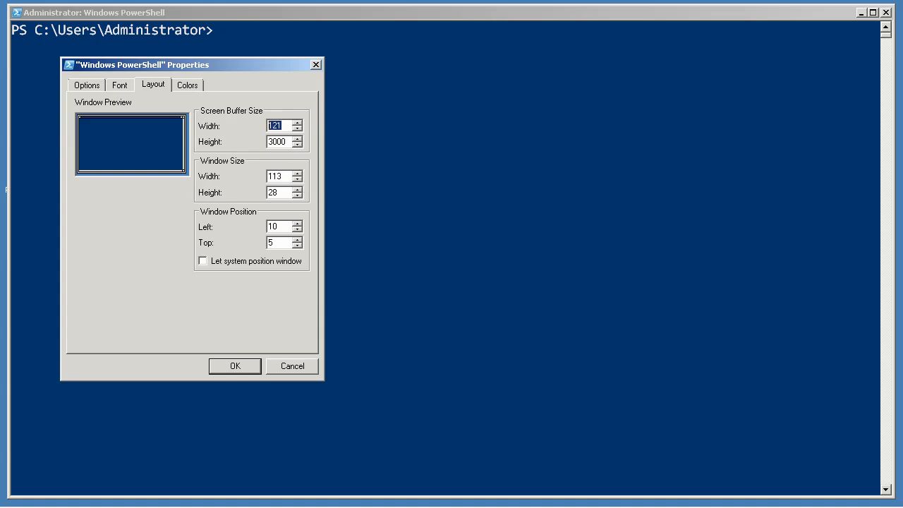
pyautogui.write('113')
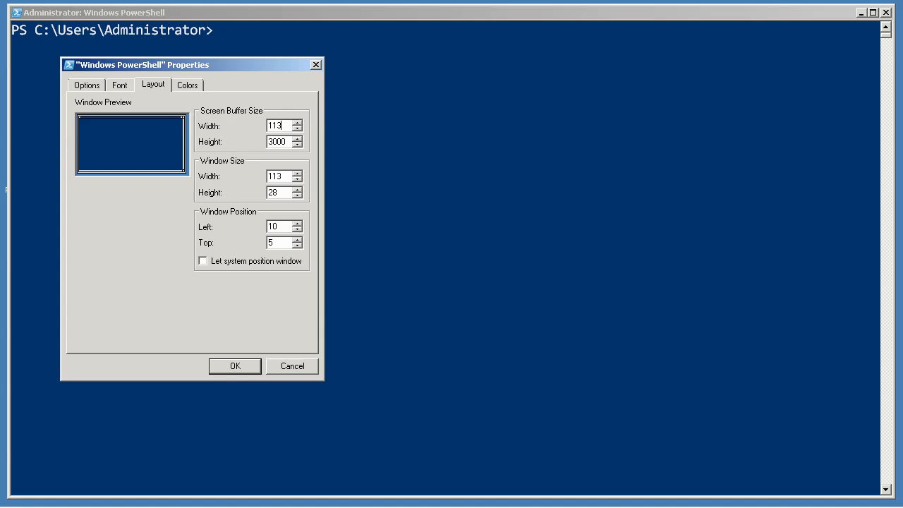
pyautogui.moveTo(148, 177)
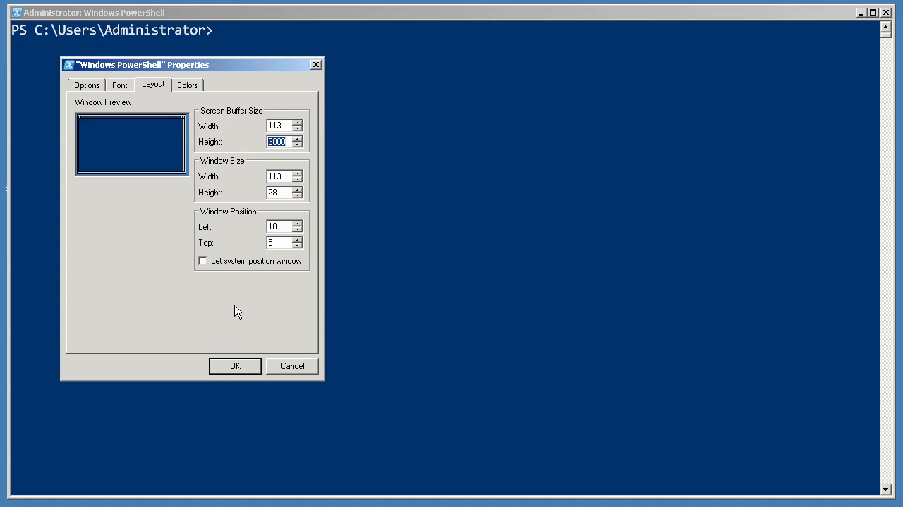
pyautogui.click(234, 366)
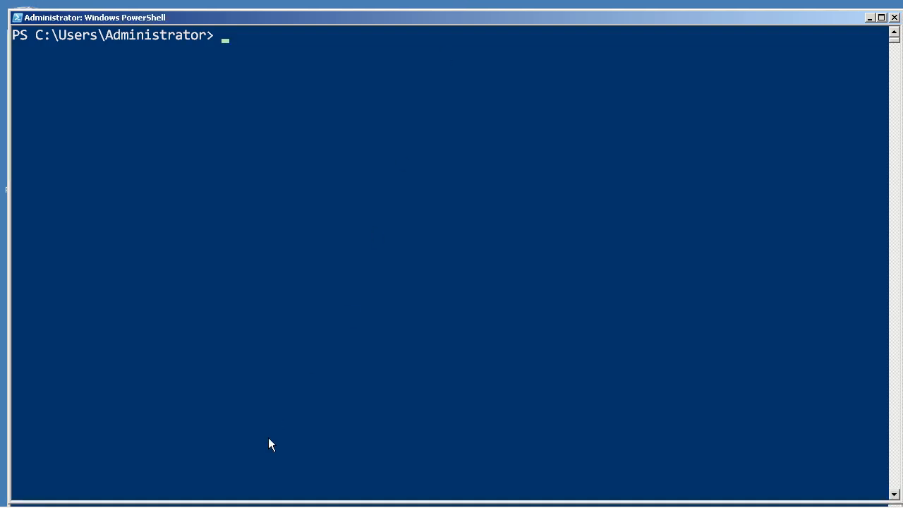
pyautogui.moveTo(280, 416)
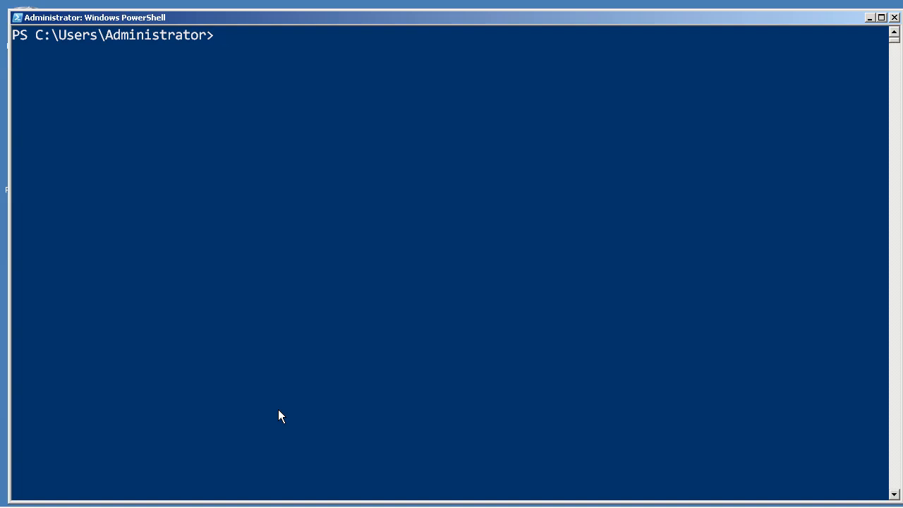
pyautogui.moveTo(290, 412)
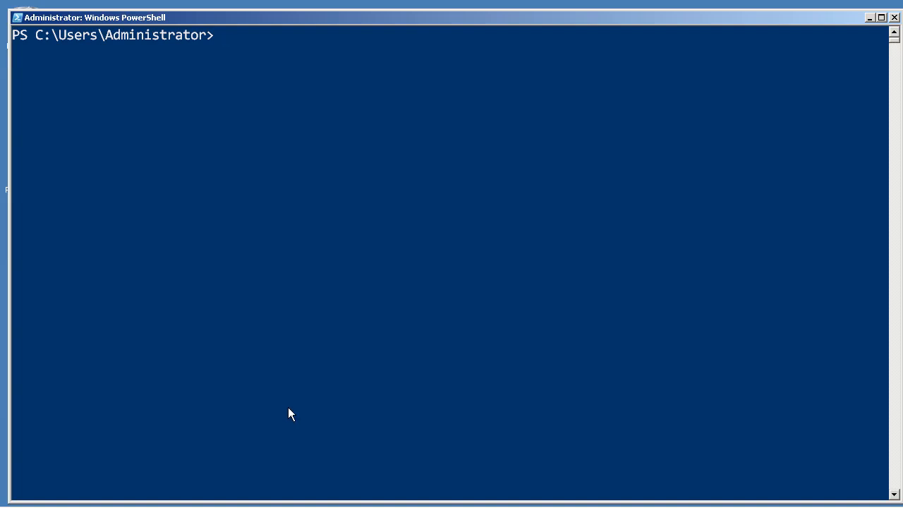
pyautogui.moveTo(140, 481)
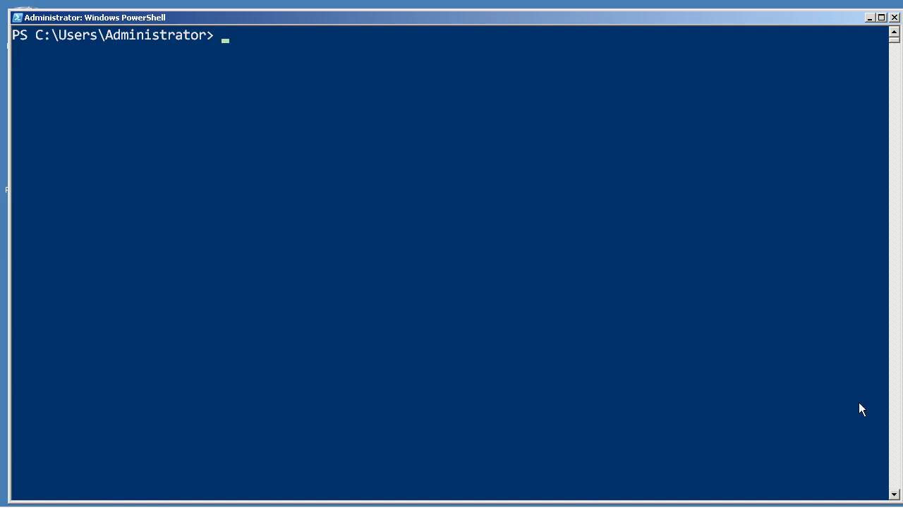
pyautogui.moveTo(587, 418)
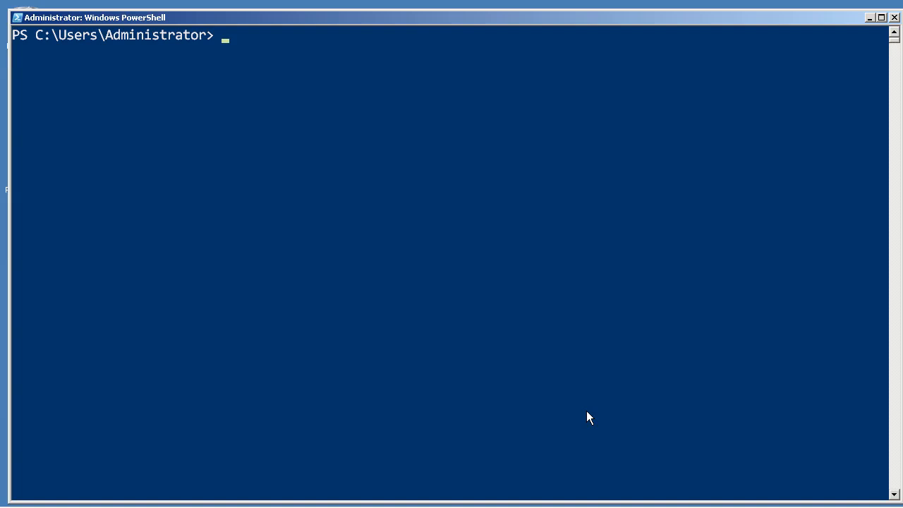
pyautogui.moveTo(842, 446)
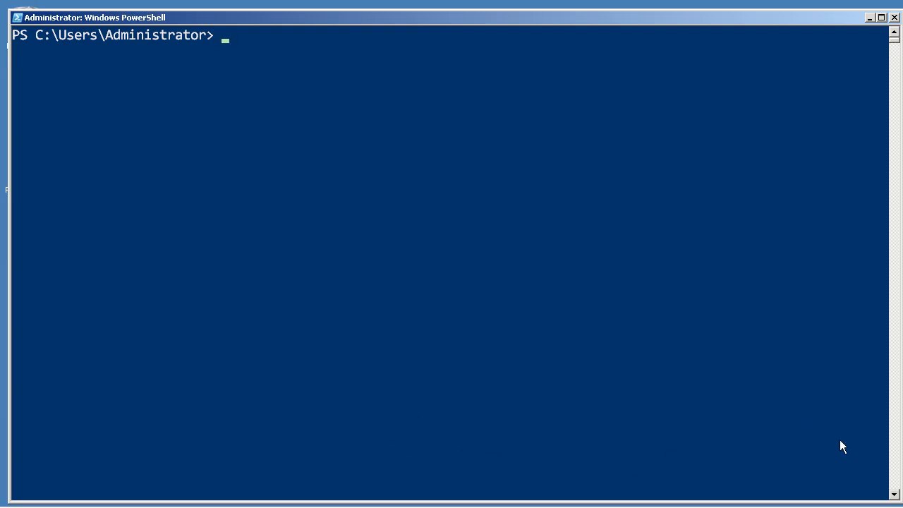
pyautogui.moveTo(821, 420)
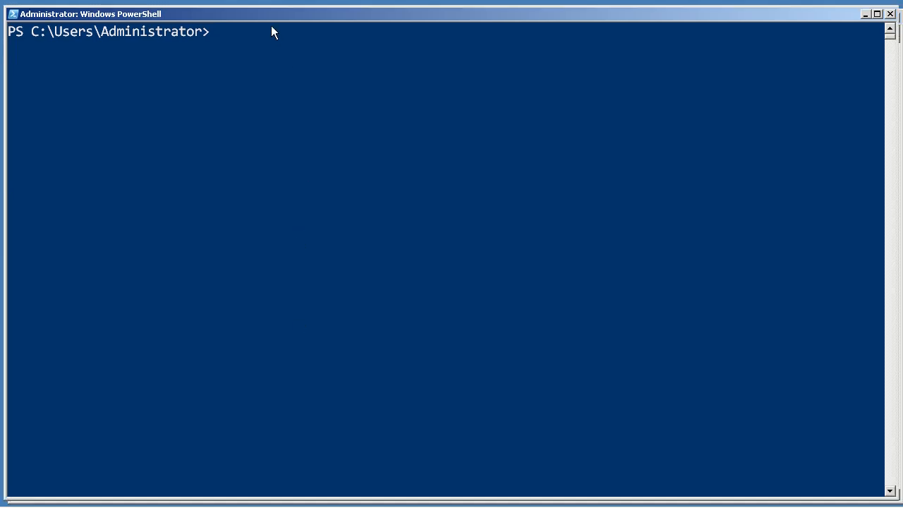
pyautogui.moveTo(264, 53)
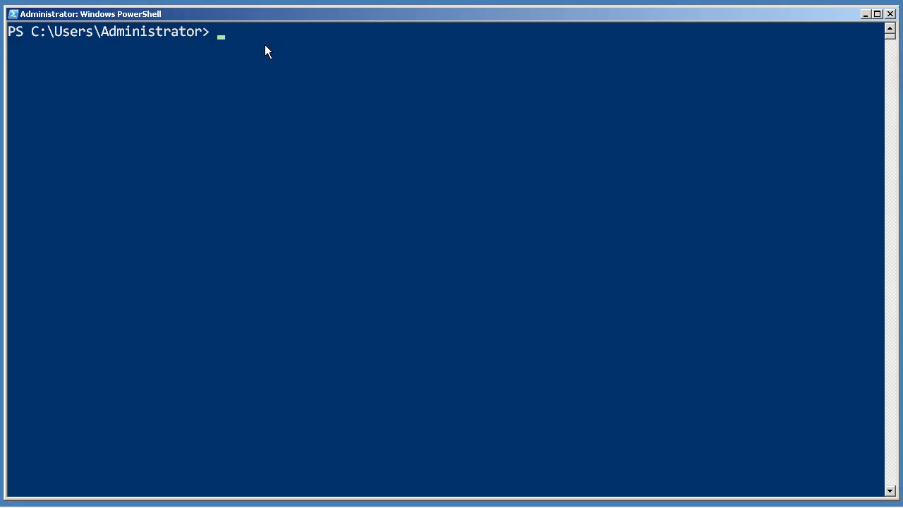
# Type ' ` 1 l {([])} at the prompt to test legibility, then clear it.
pyautogui.write("'")
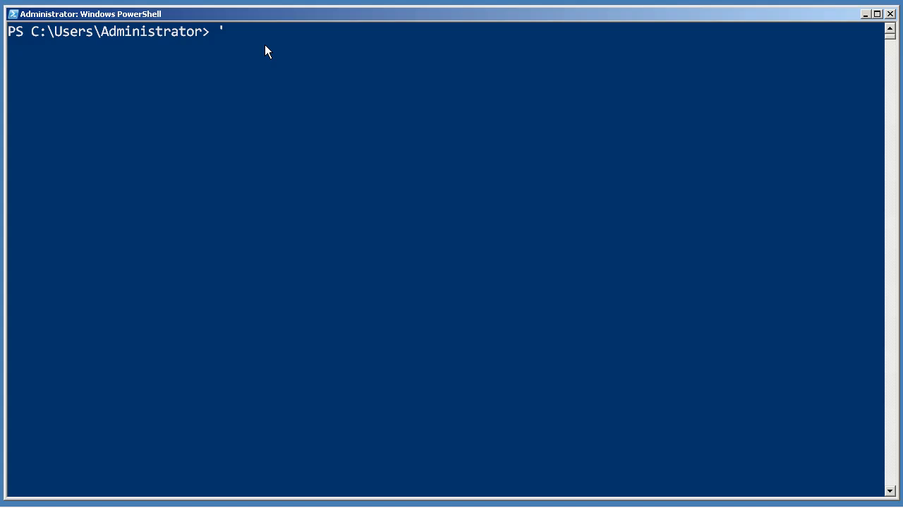
pyautogui.write('`')
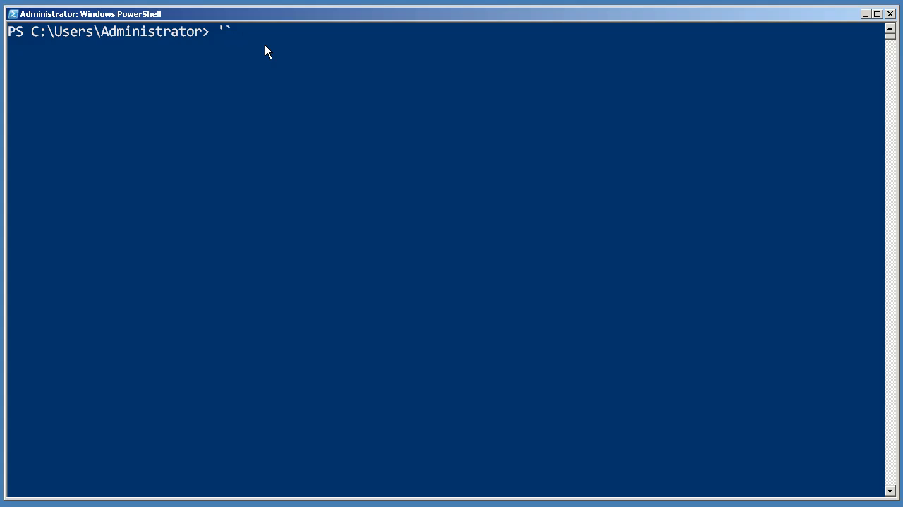
pyautogui.write('1')
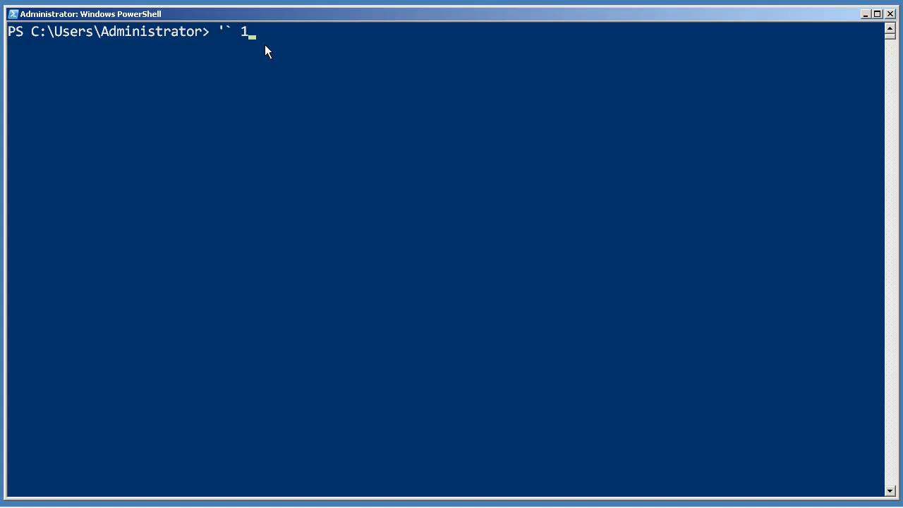
pyautogui.write('l')
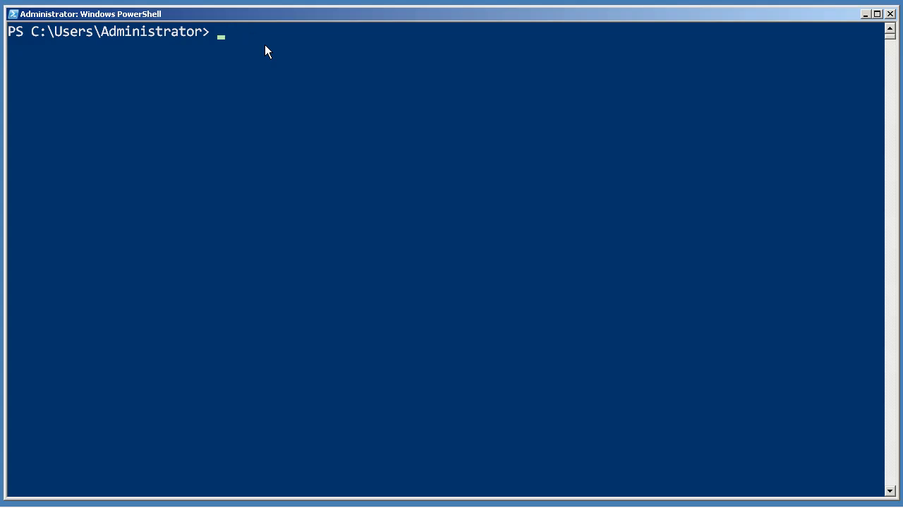
pyautogui.write('{')
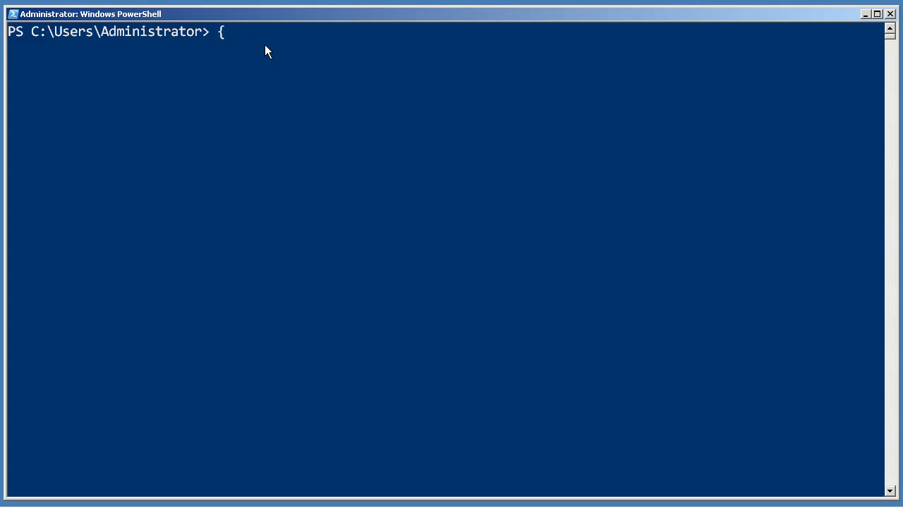
pyautogui.write('([')
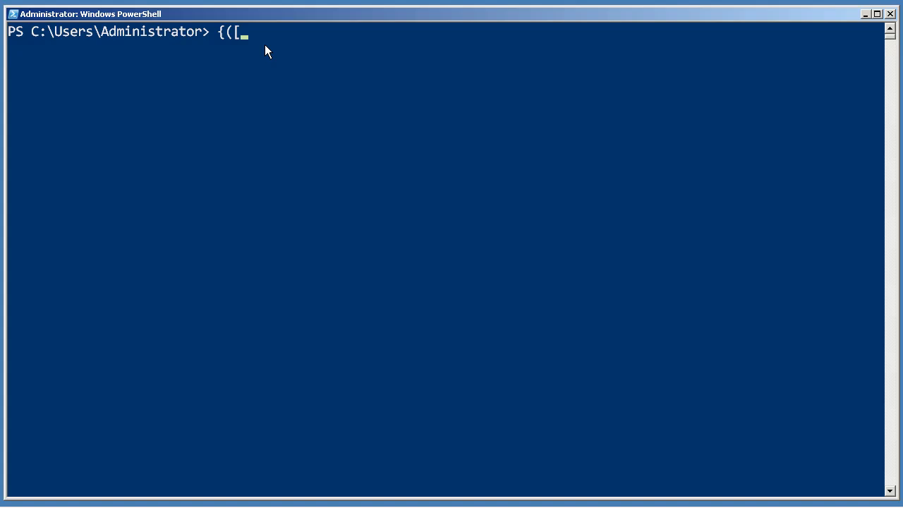
pyautogui.write(']')
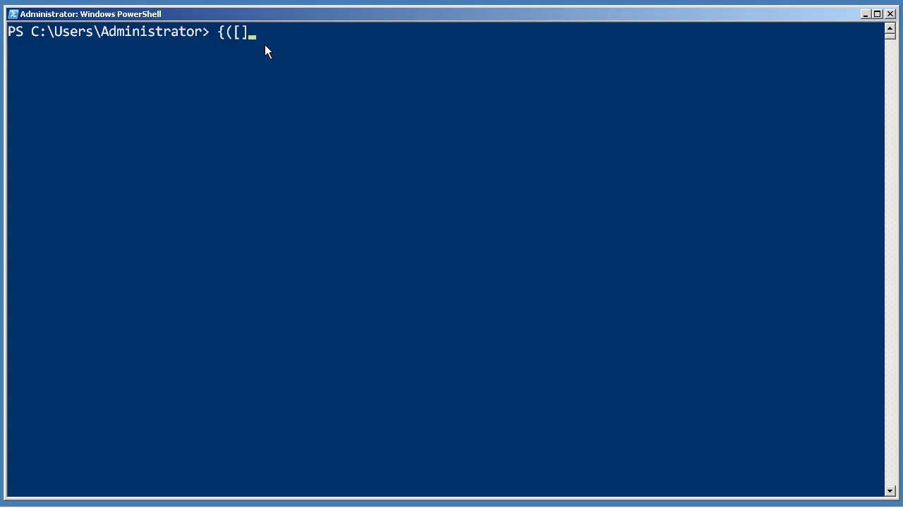
pyautogui.write(')}')
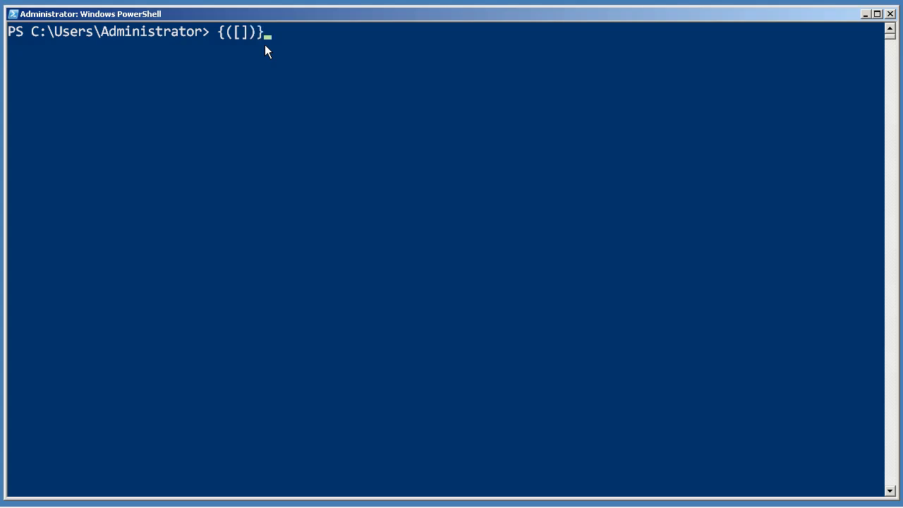
pyautogui.press('Escape')
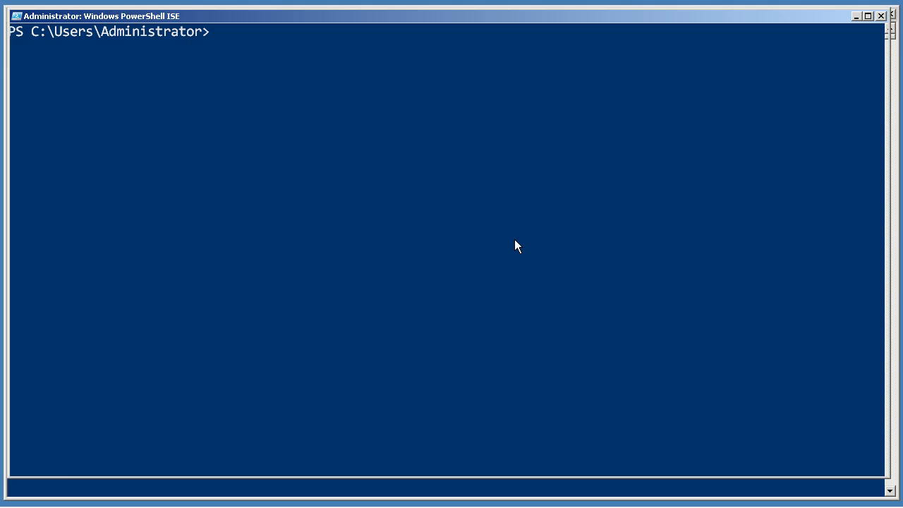
pyautogui.moveTo(855, 30)
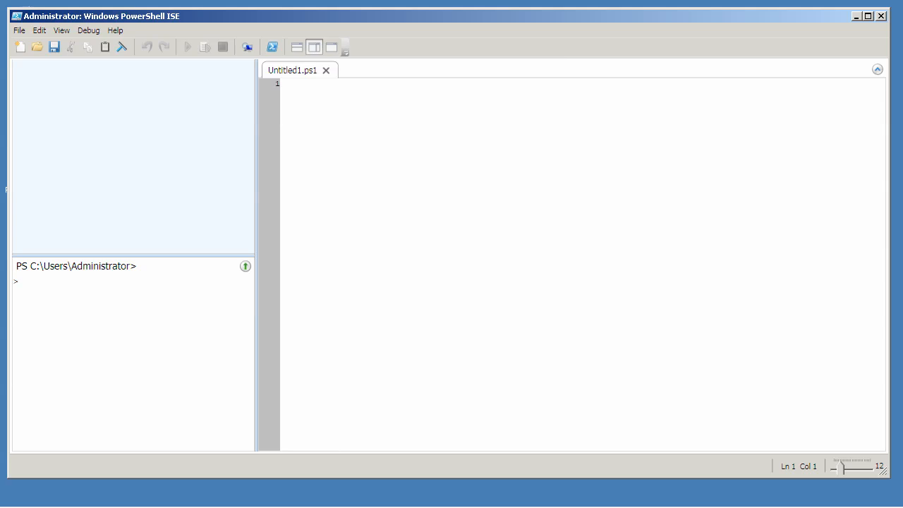
# Arrange the ISE: zoom 22, Script pane hidden, short command pane above output.
pyautogui.click(26, 281)
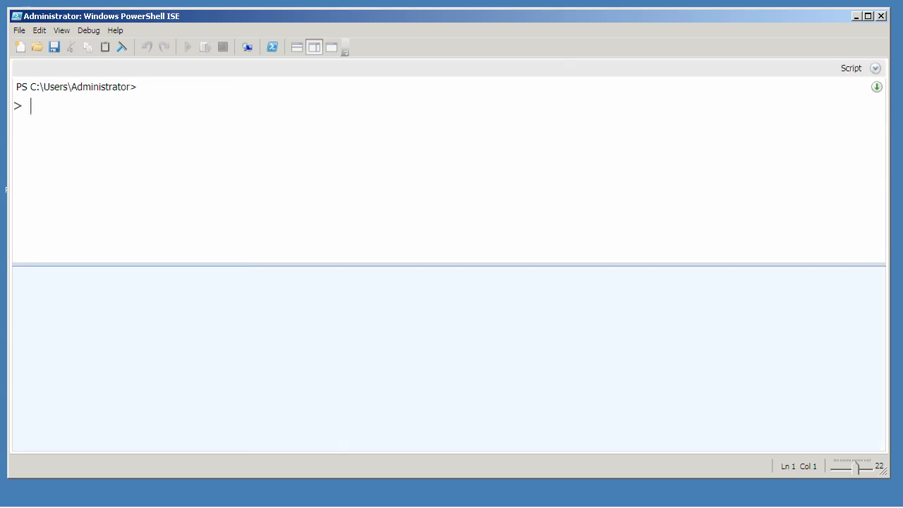
pyautogui.moveTo(416, 266)
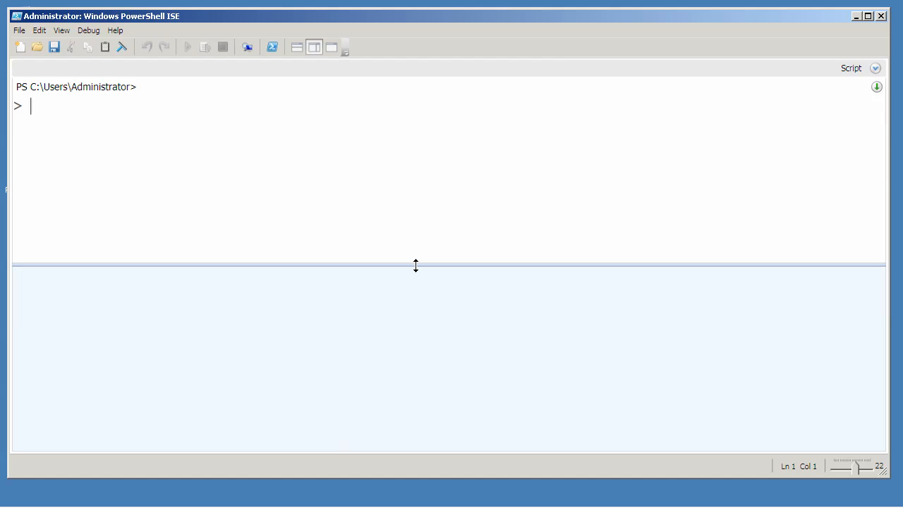
pyautogui.moveTo(568, 265)
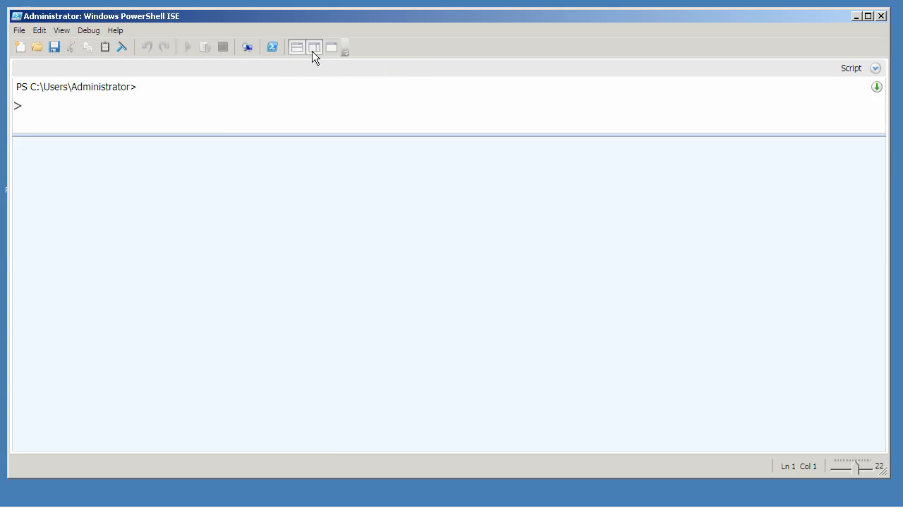
pyautogui.click(313, 46)
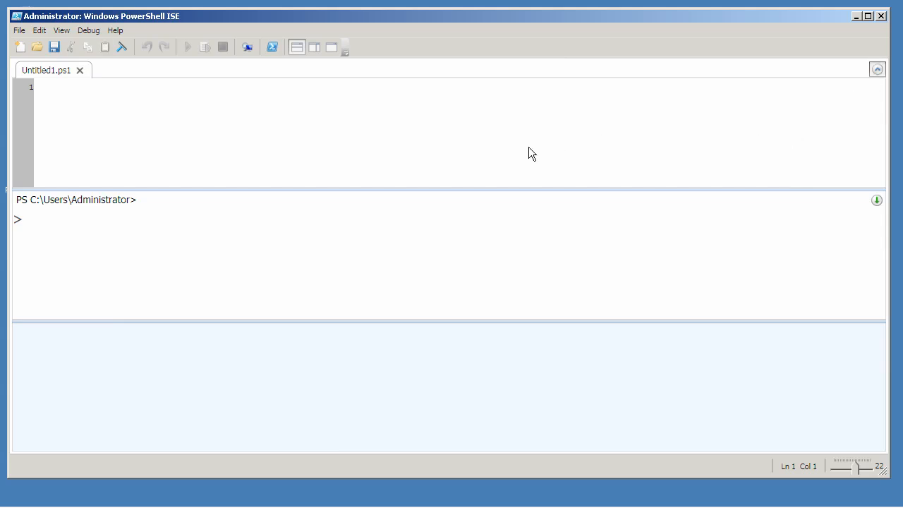
pyautogui.click(876, 70)
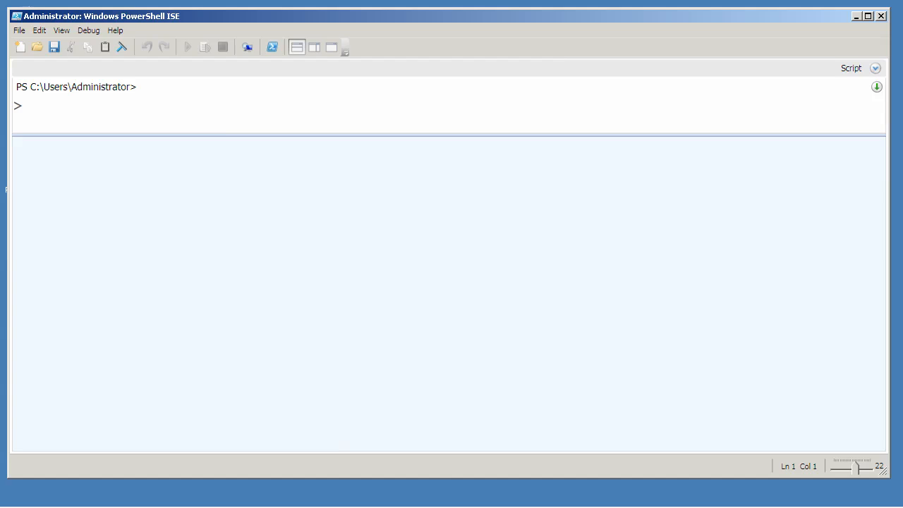